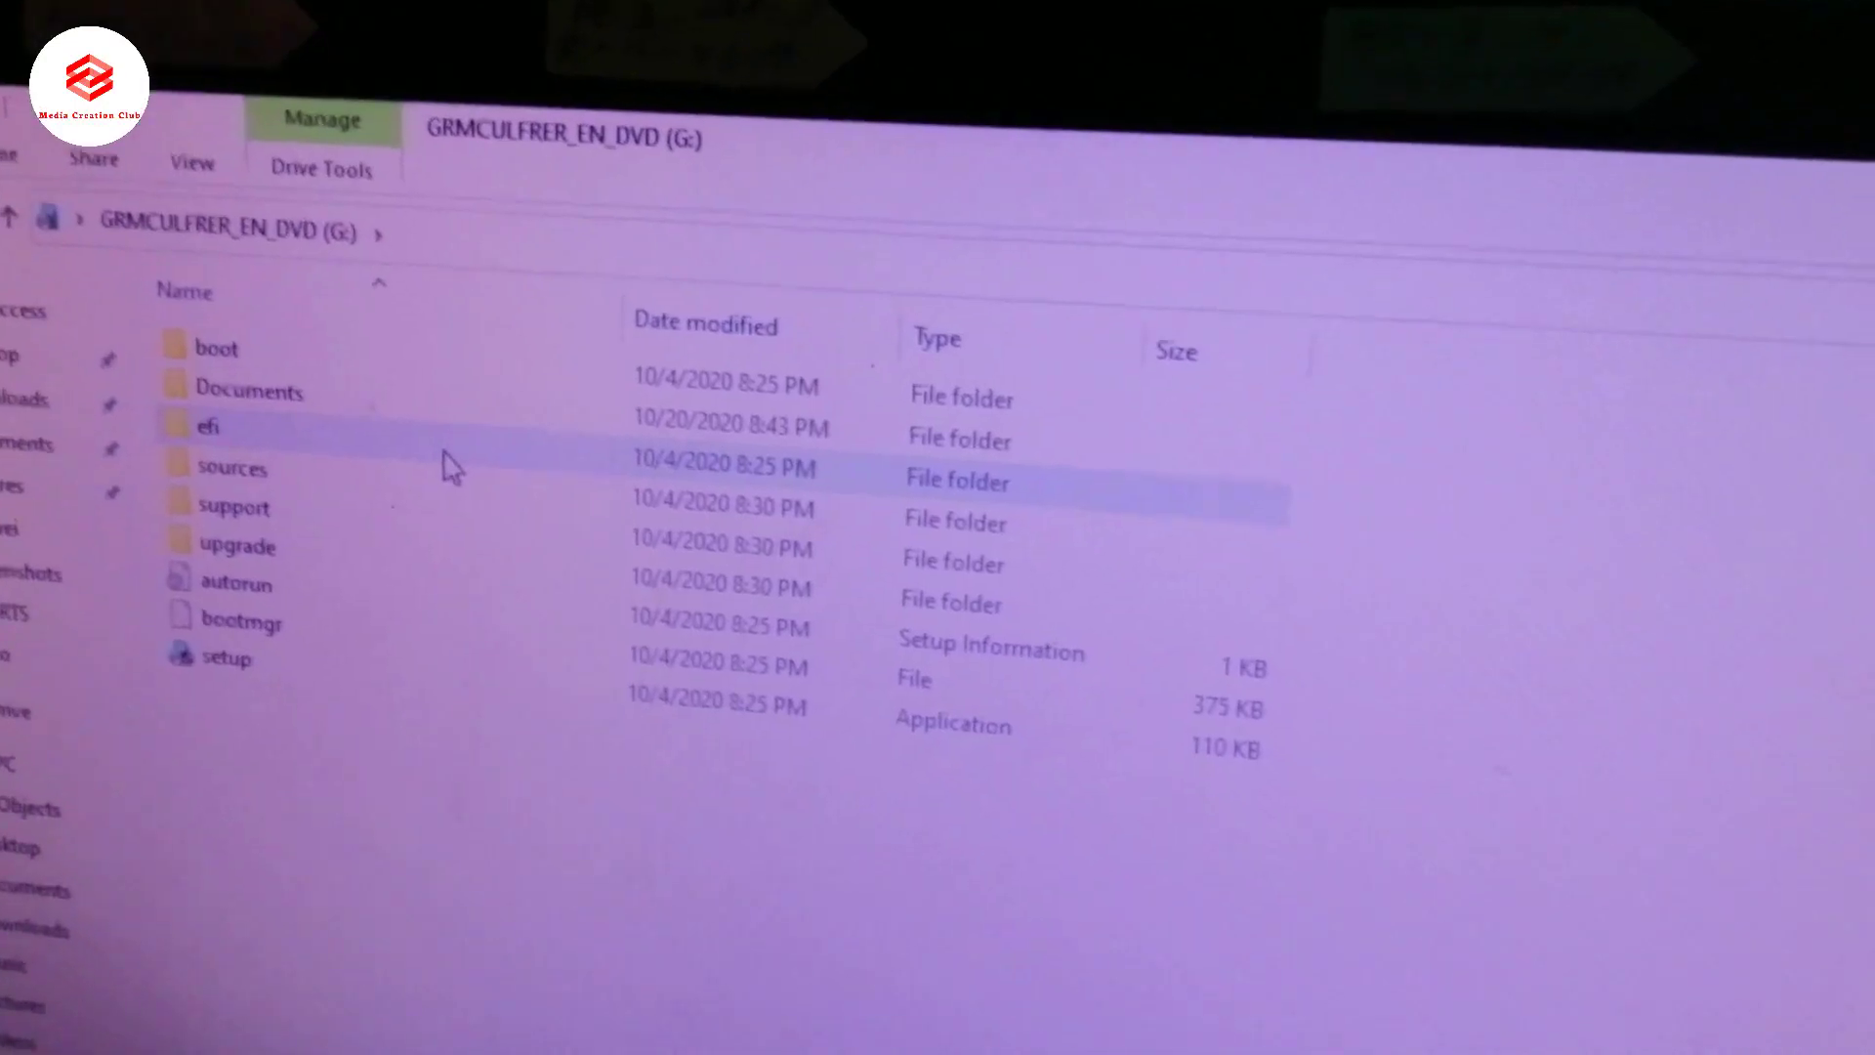
# Step: Open the efi folder on the G: install drive, revealing its single microsoft folder
pyautogui.doubleClick(208, 426)
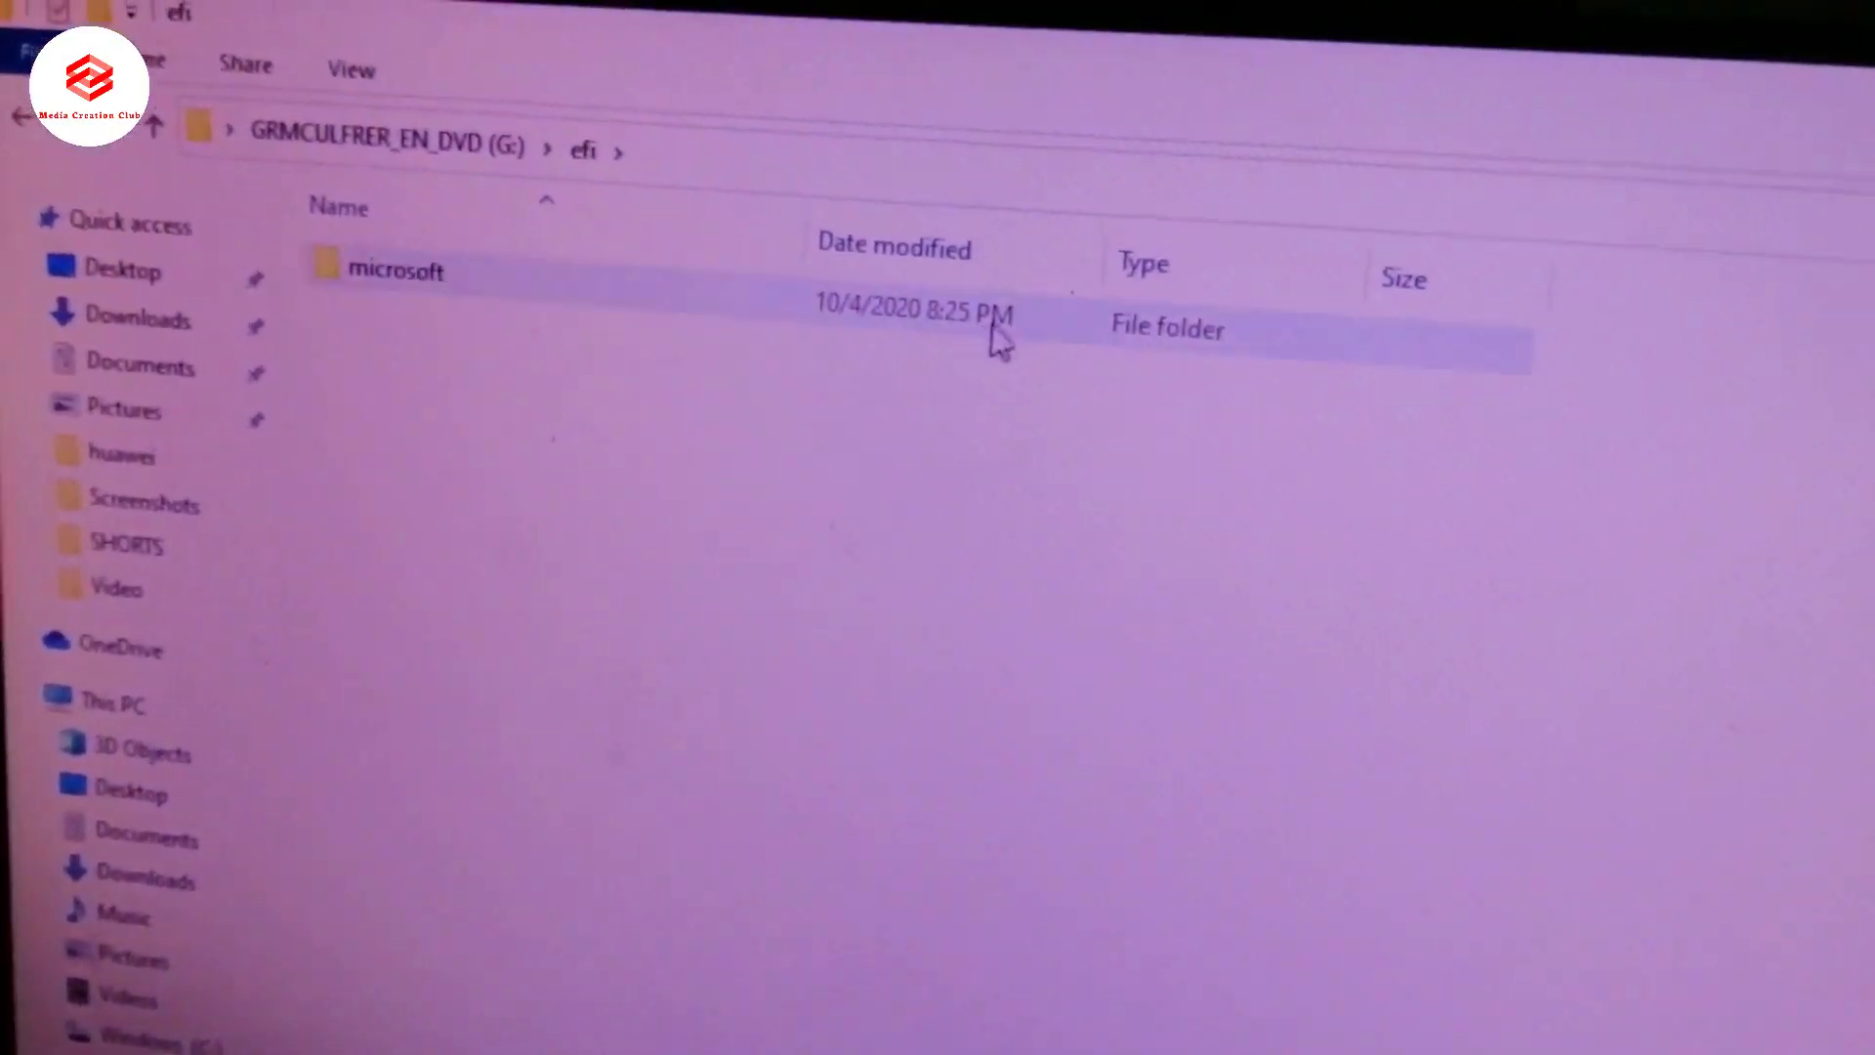